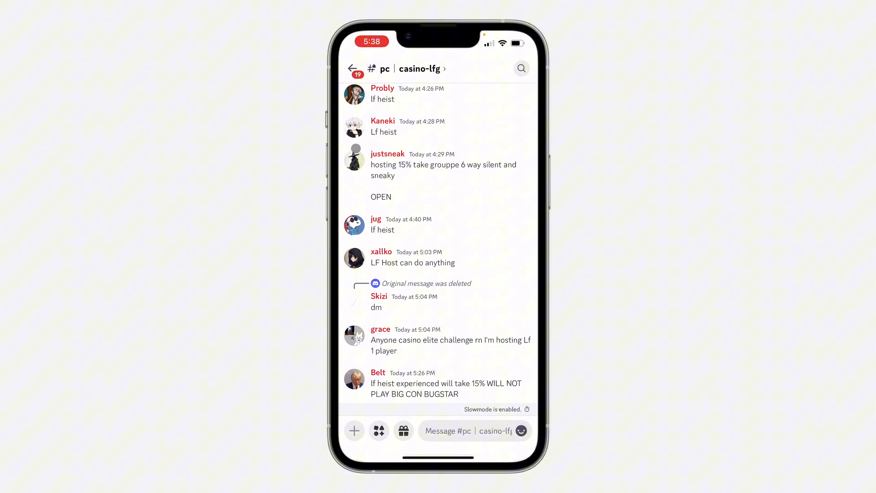
- View the member offering hosting, then return to the chat and the server list
{"action": "left_click", "coordinate": [353, 158]}
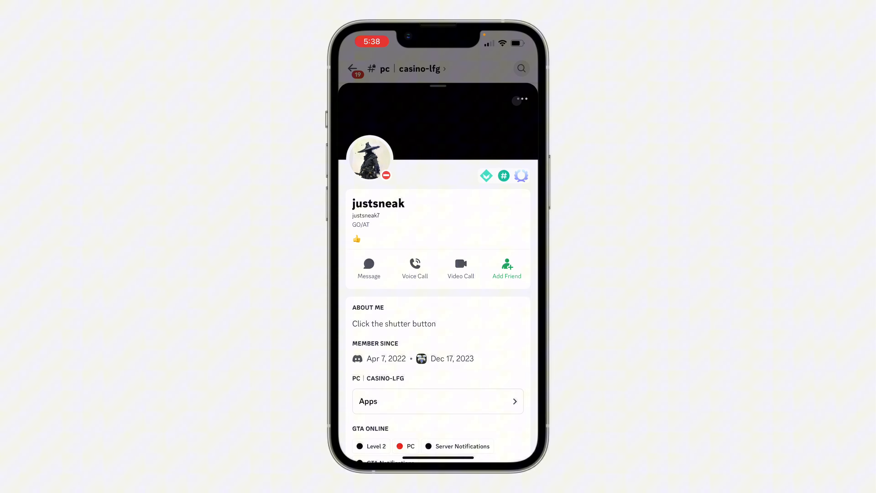
{"action": "left_click", "coordinate": [521, 99]}
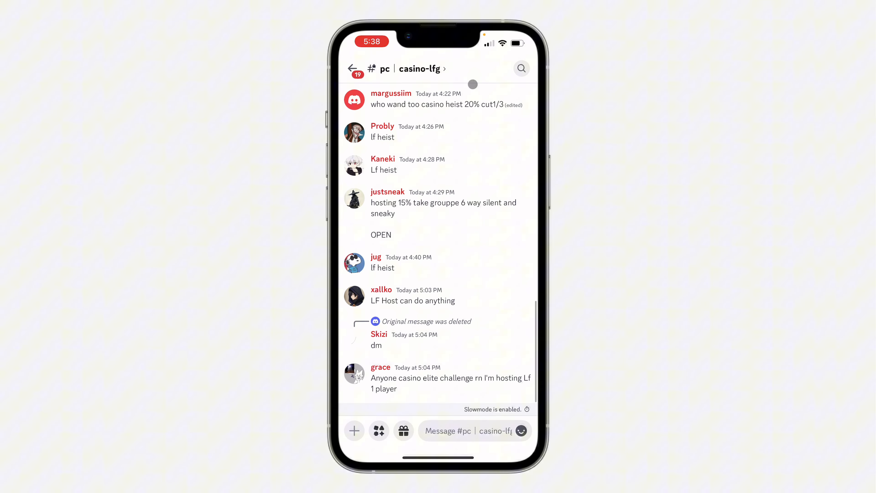
{"action": "scroll", "scroll_direction": "up", "scroll_amount": 3}
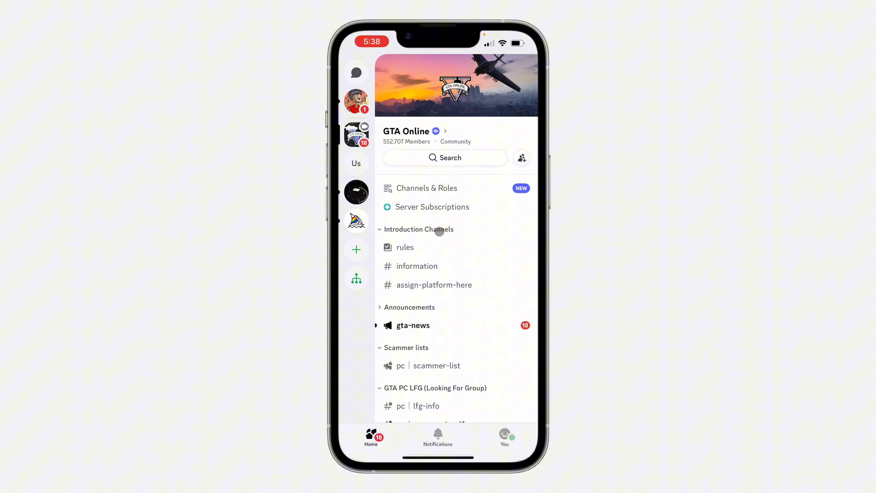
{"action": "mouse_move", "coordinate": [430, 419]}
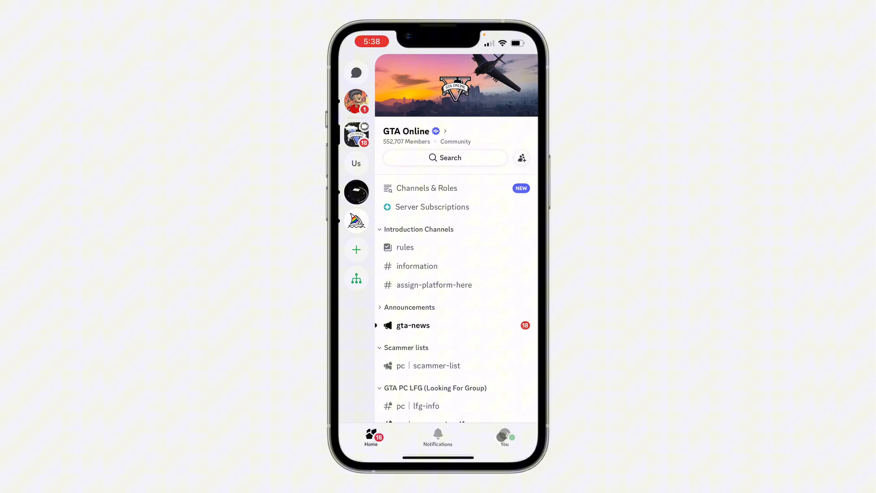
- Go to your own profile and bring up your friends list
{"action": "left_click", "coordinate": [504, 438]}
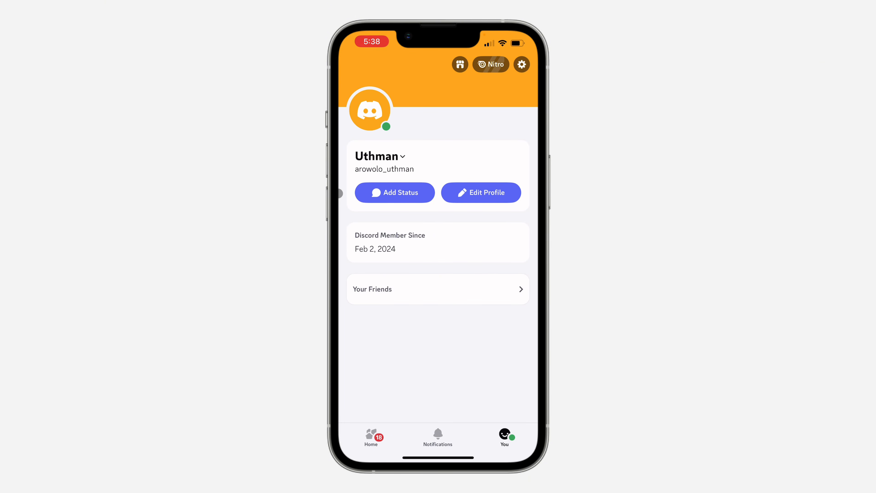
{"action": "left_click", "coordinate": [429, 292]}
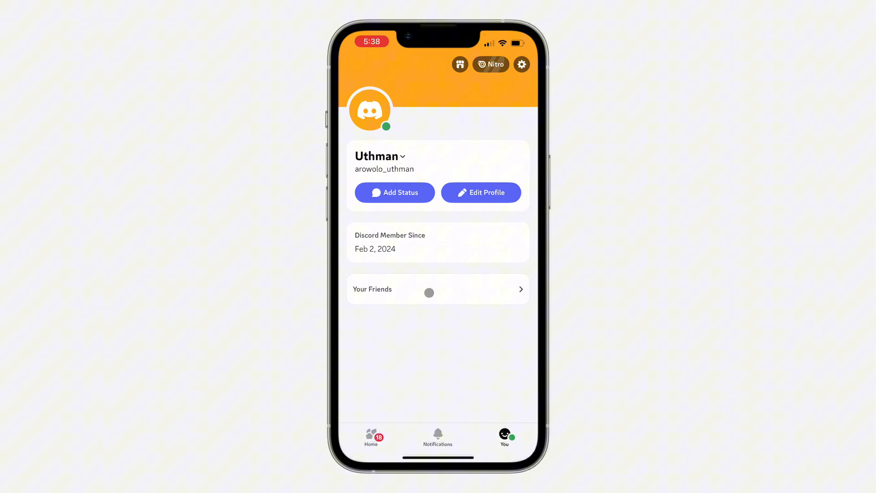
{"action": "left_click", "coordinate": [437, 289]}
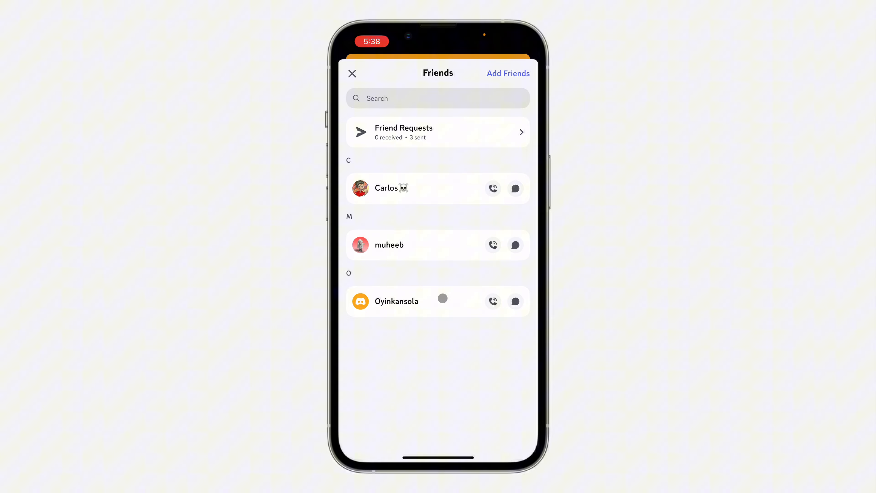
- Block the friend Oyinkansola from their profile's more-actions menu, removing them as a friend
{"action": "left_click", "coordinate": [396, 301]}
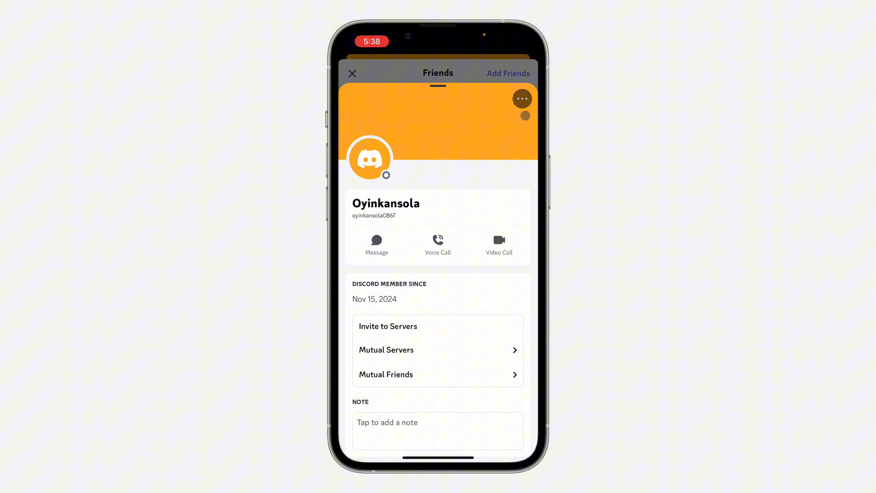
{"action": "left_click", "coordinate": [522, 99]}
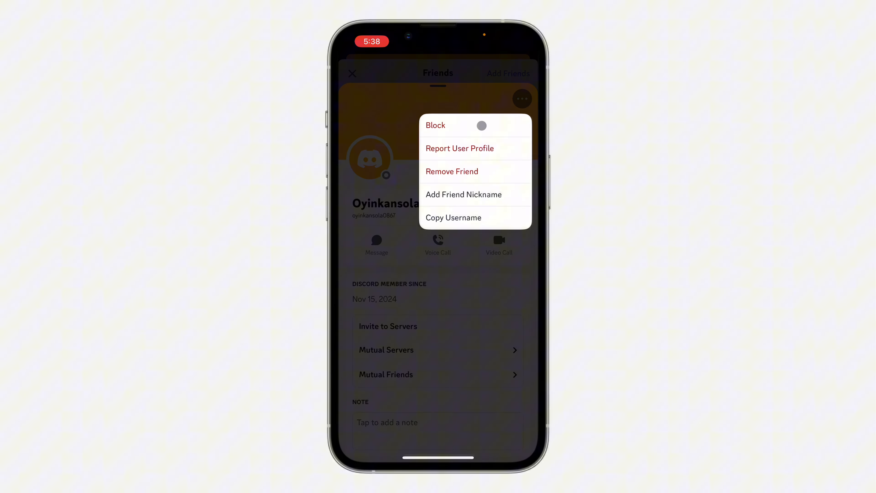
{"action": "left_click", "coordinate": [451, 171]}
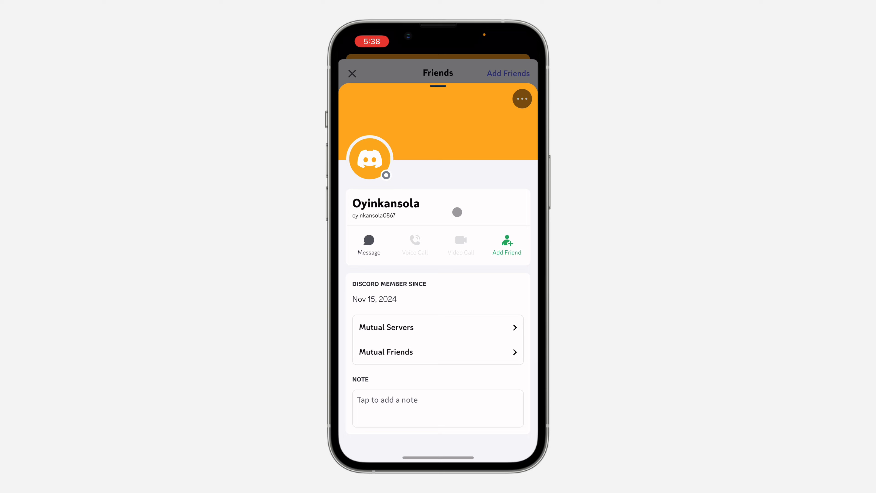